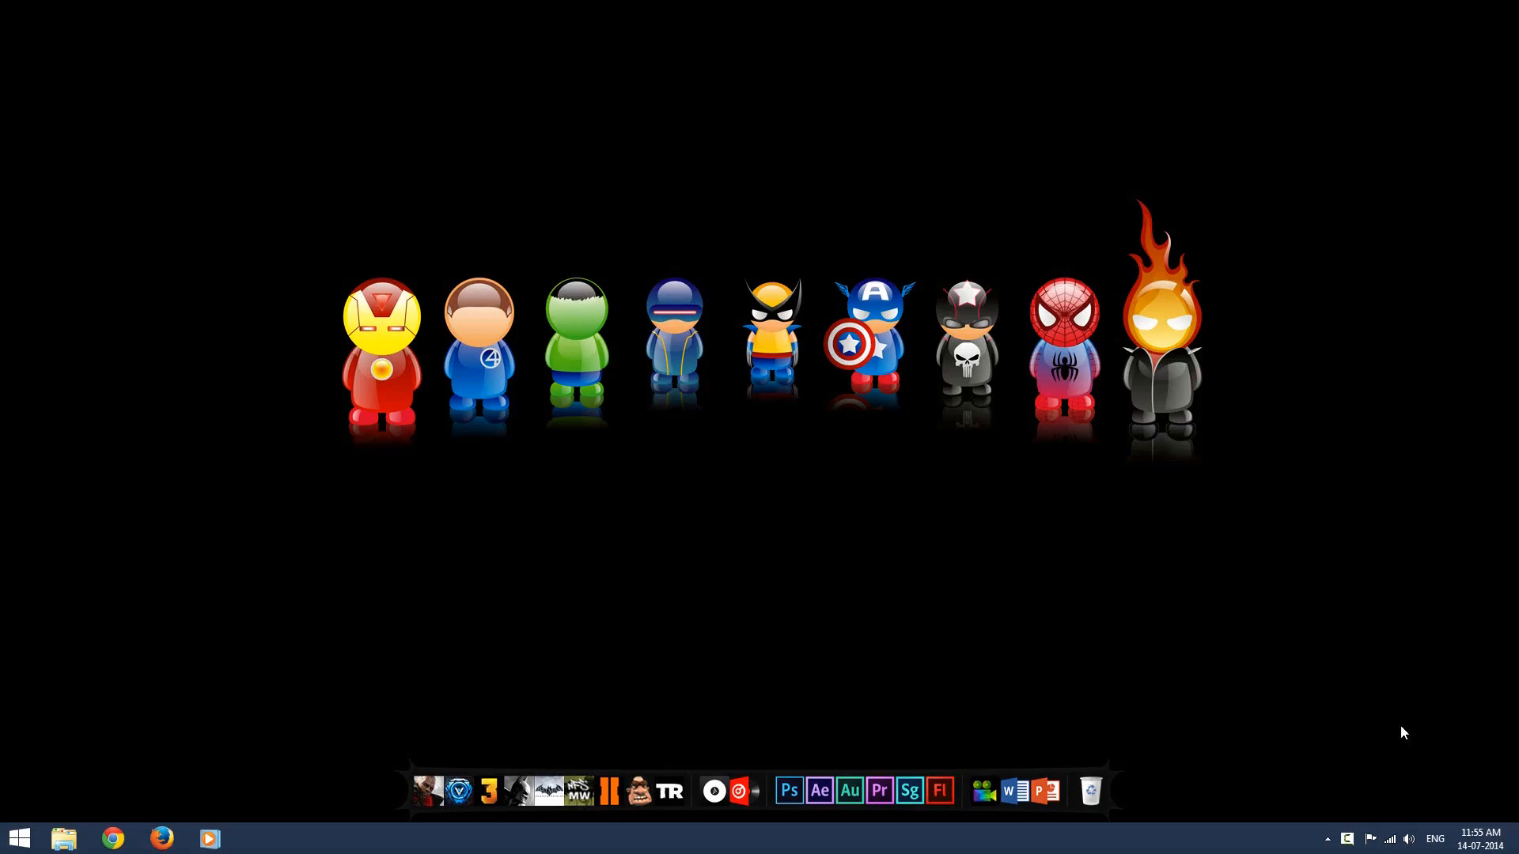
# - Search 'notepad' from the Windows 8 Start screen and launch Notepad
pyautogui.click(17, 837)
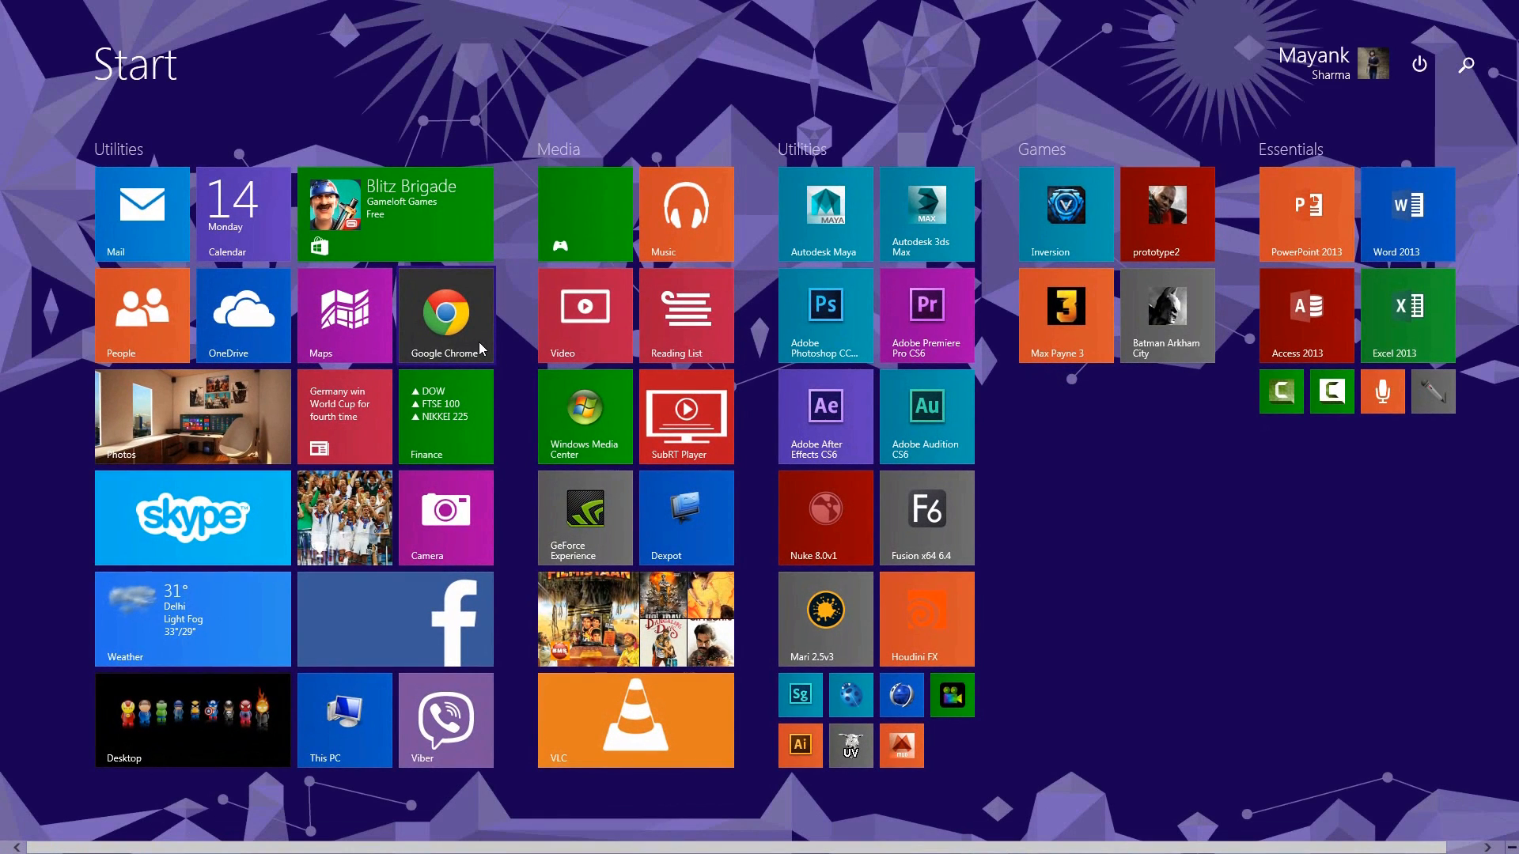
pyautogui.write('notepad')
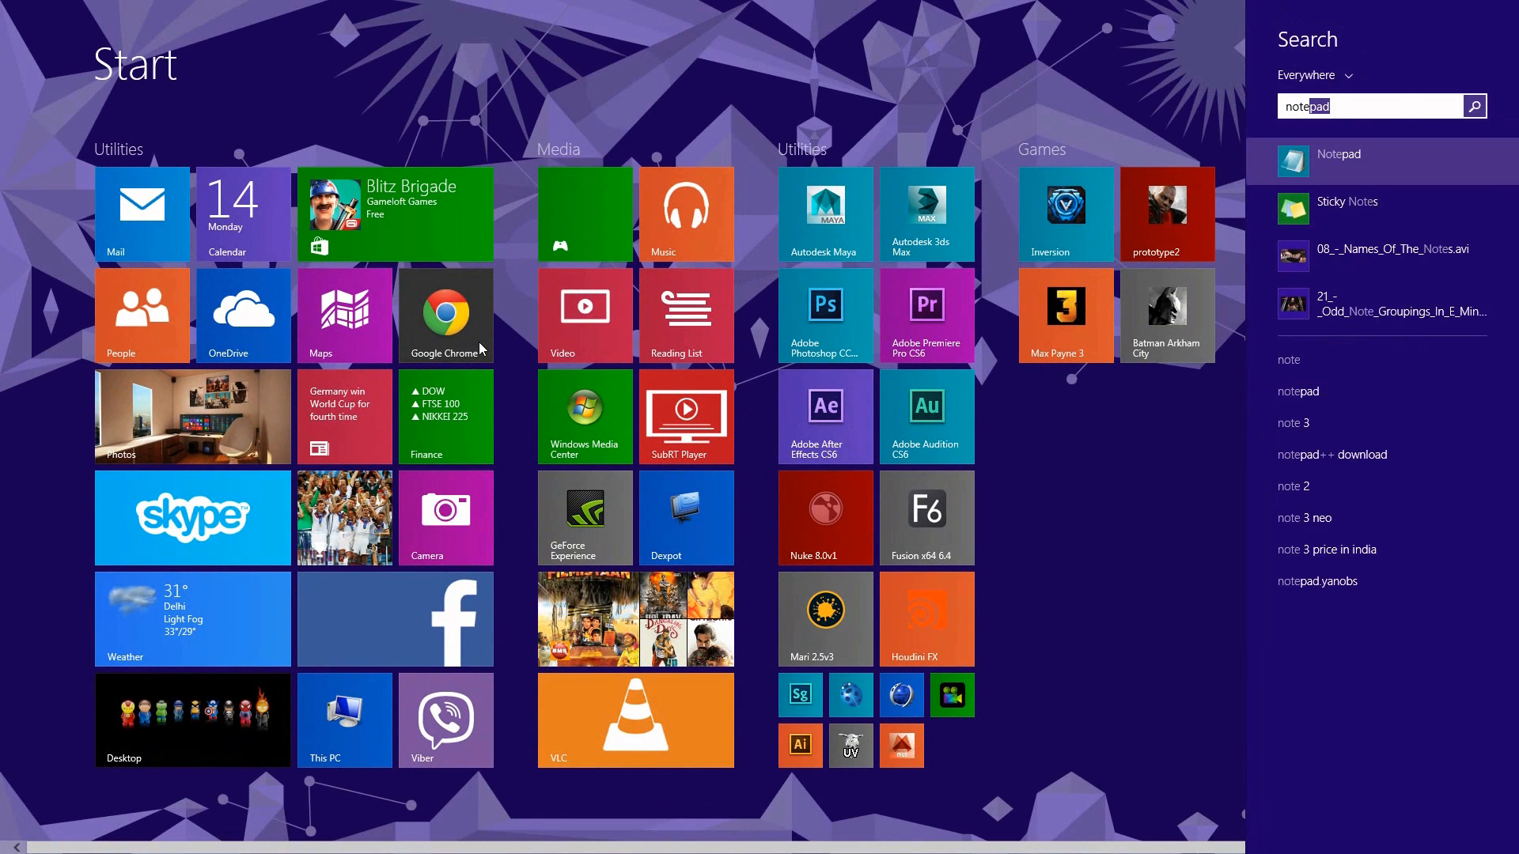
pyautogui.click(1339, 159)
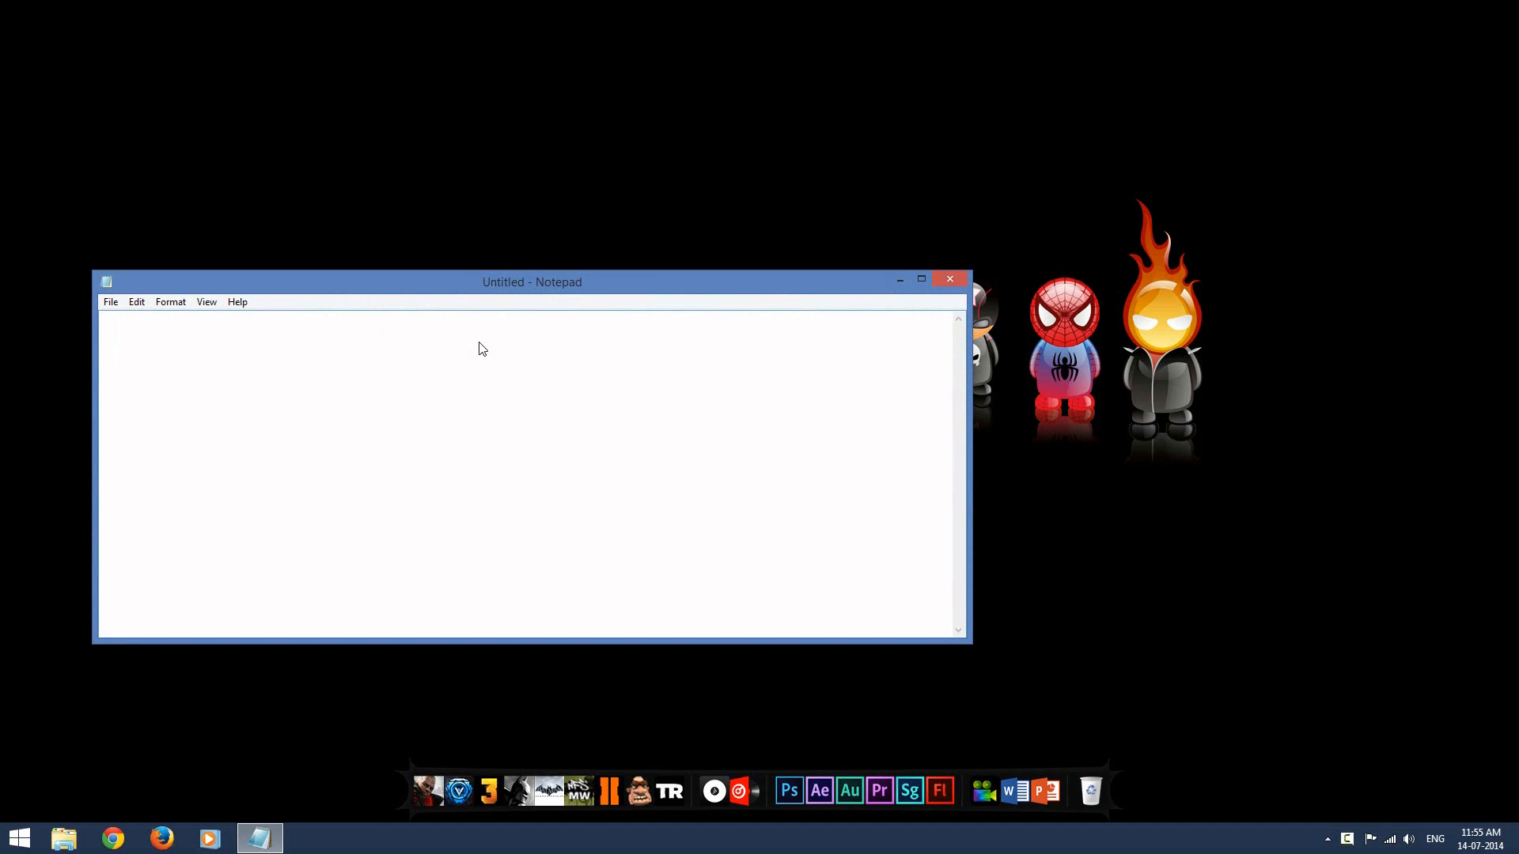
# - Write the list: cm11 kitkat zip file, google apps- gapps, cwm or TWRP, Galaxy s3 i9300 intl
pyautogui.write('cm11 kitkat z')
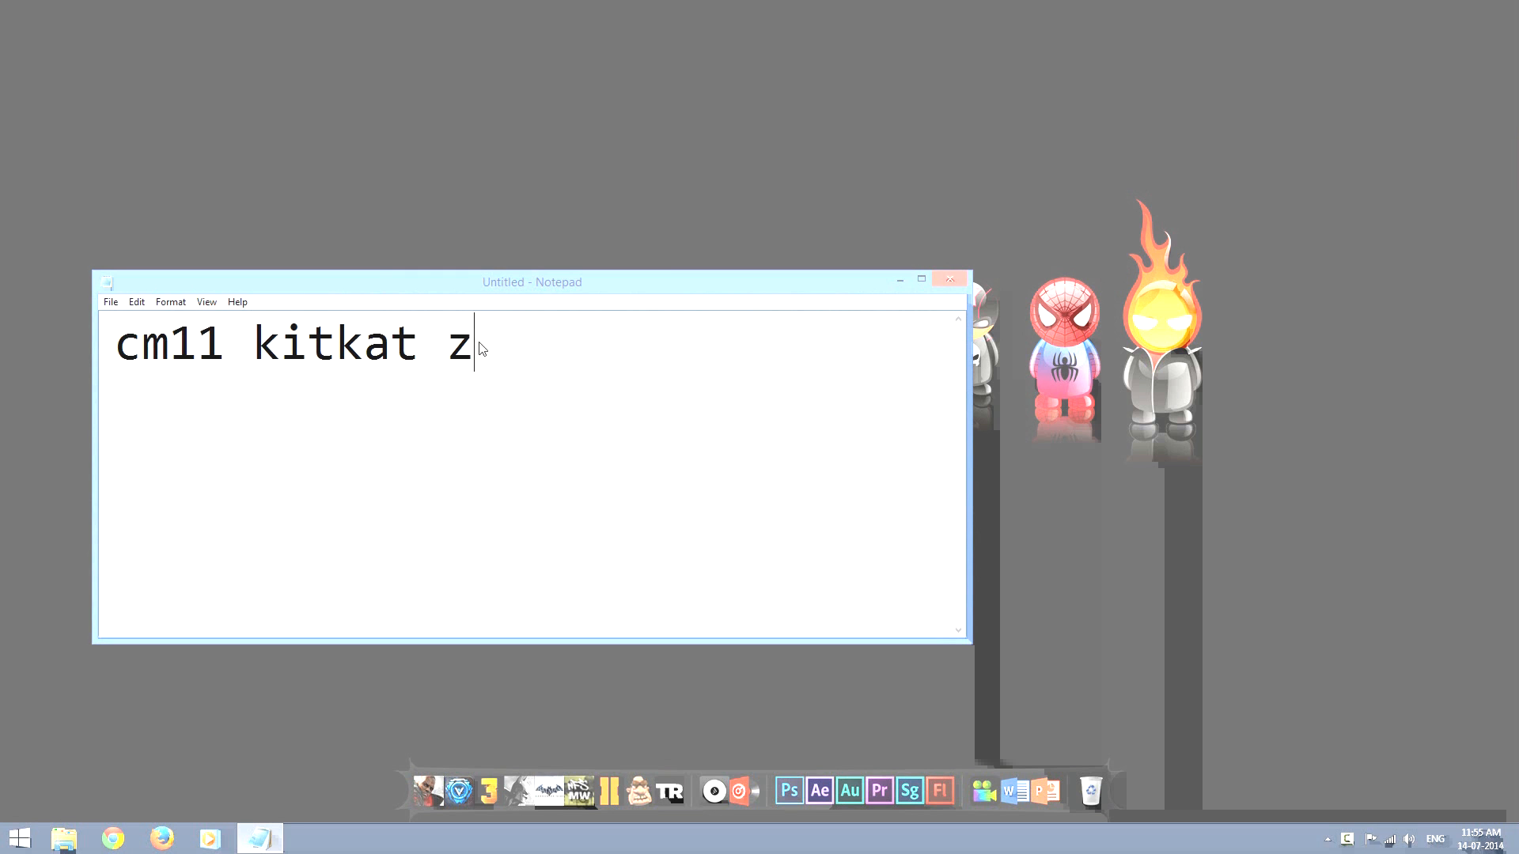
pyautogui.write('ip file')
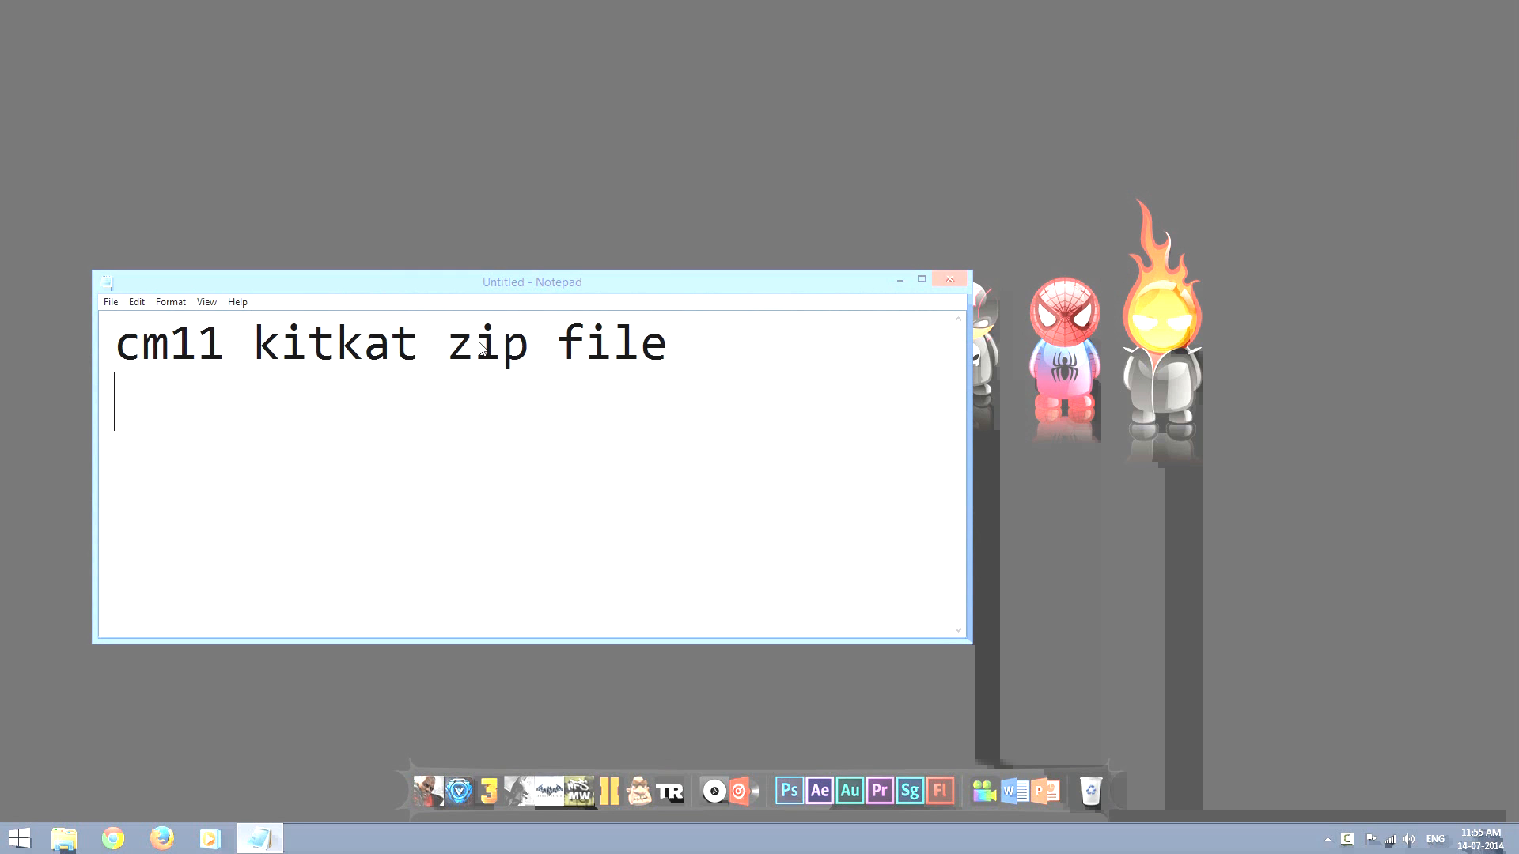
pyautogui.write('google apps-')
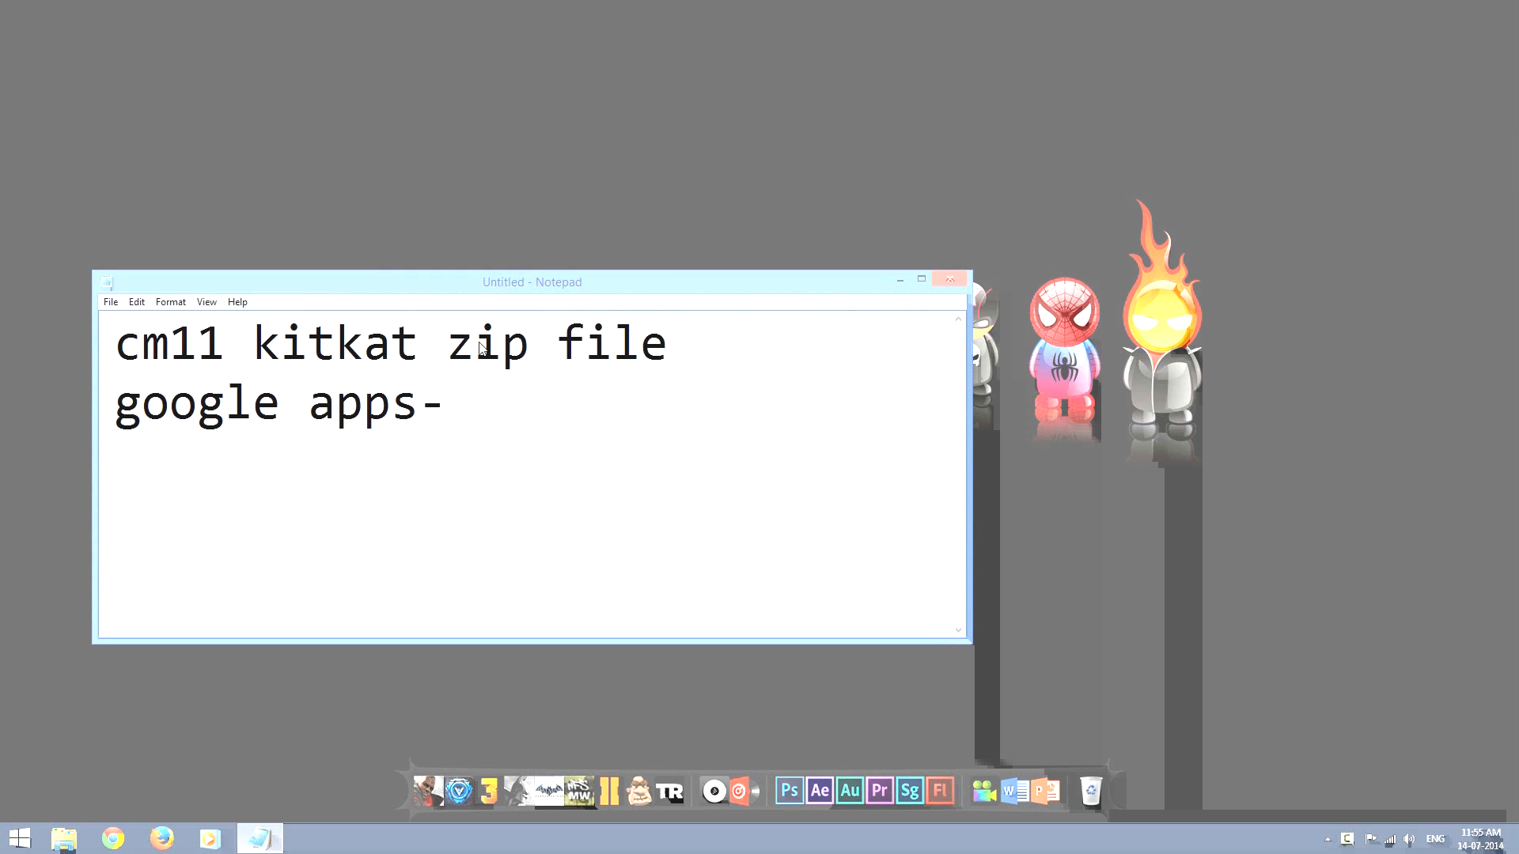
pyautogui.write('gapps')
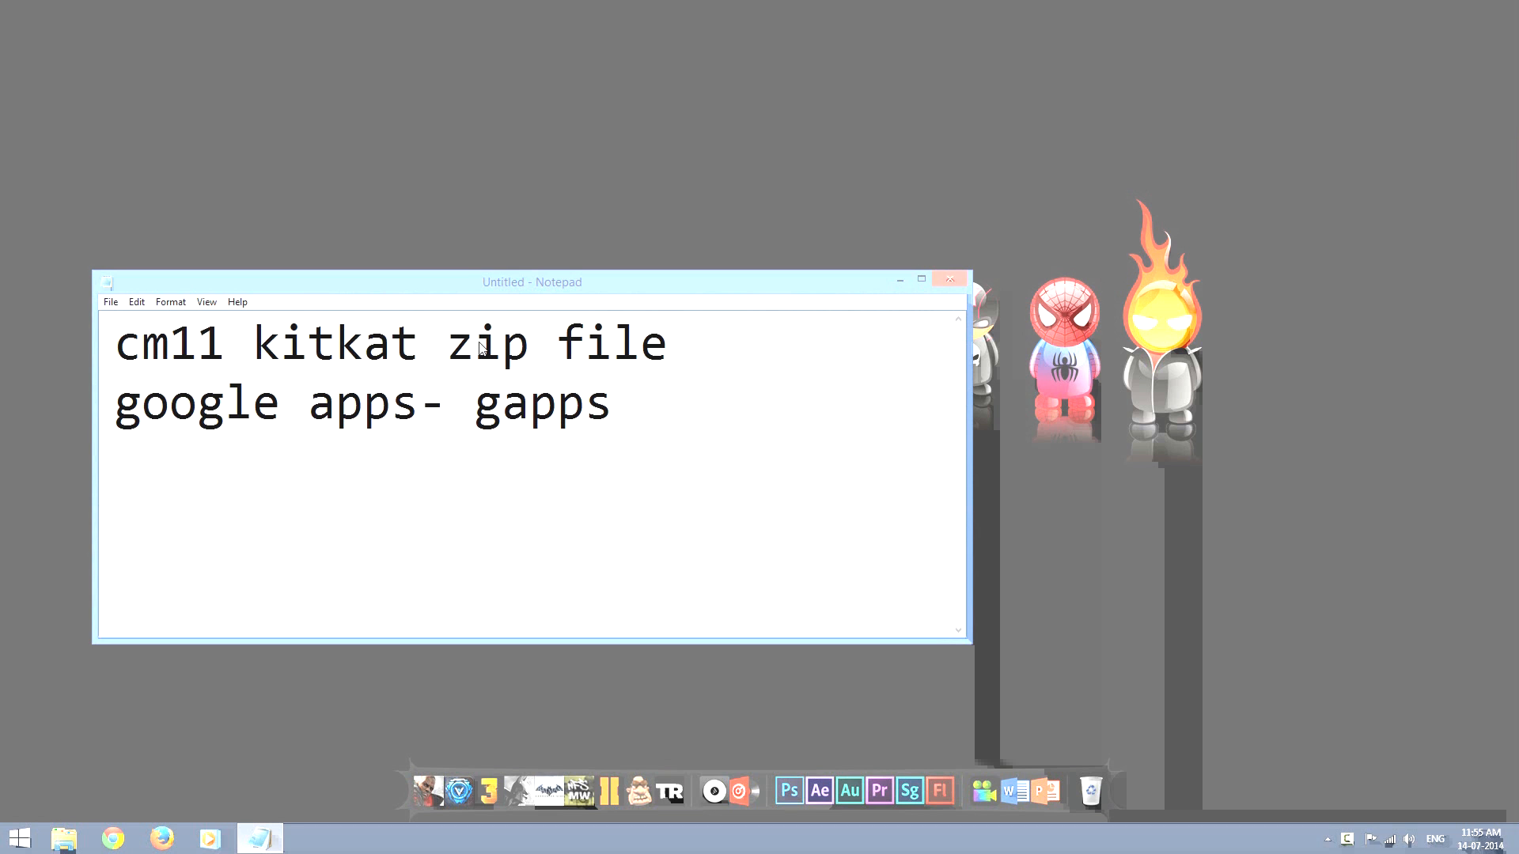
pyautogui.write('cwm')
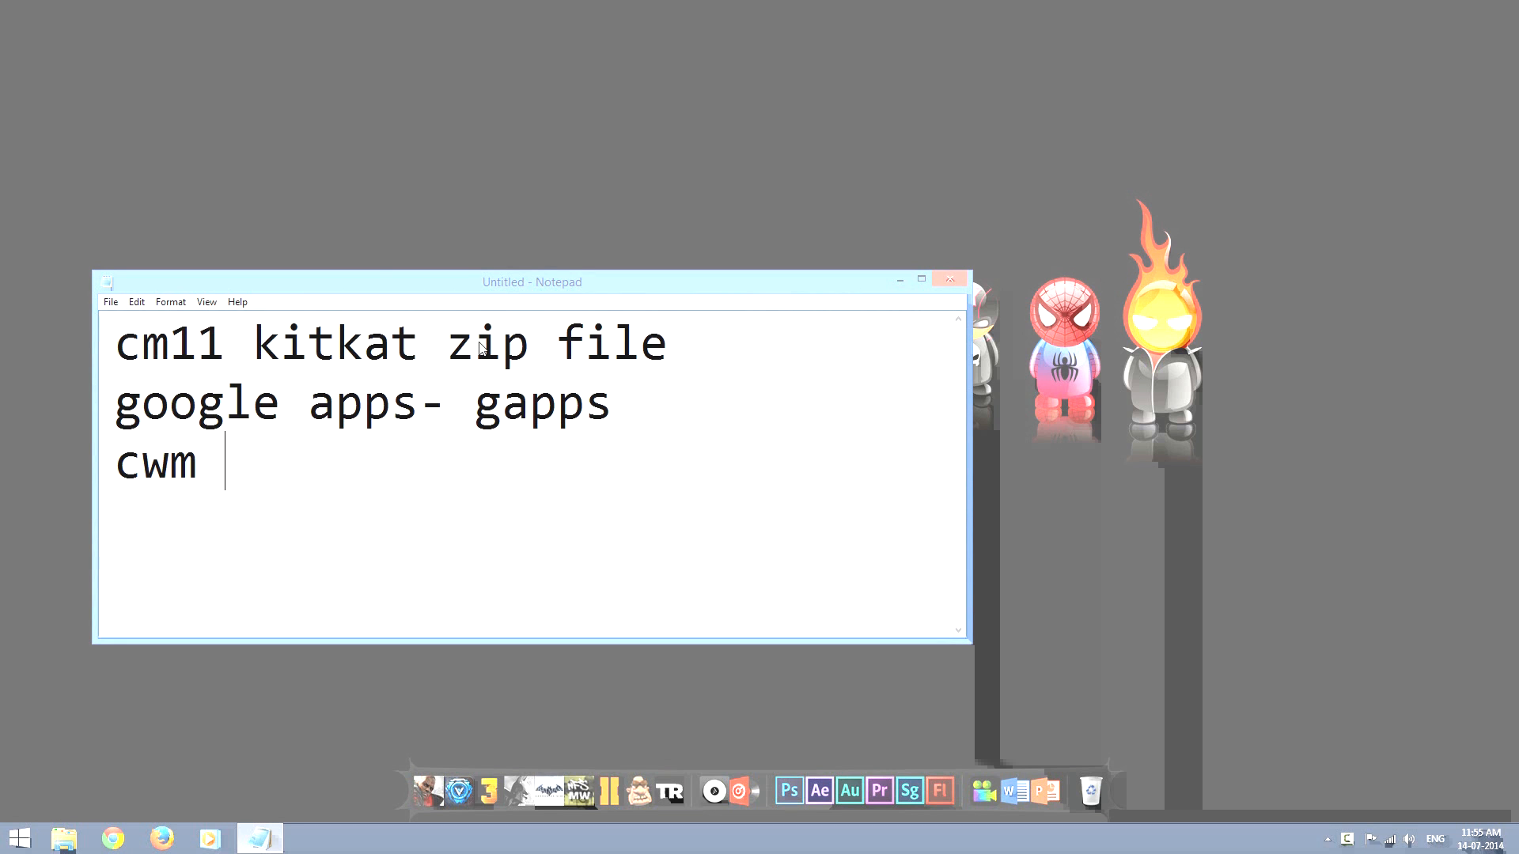
pyautogui.write('or TWRP')
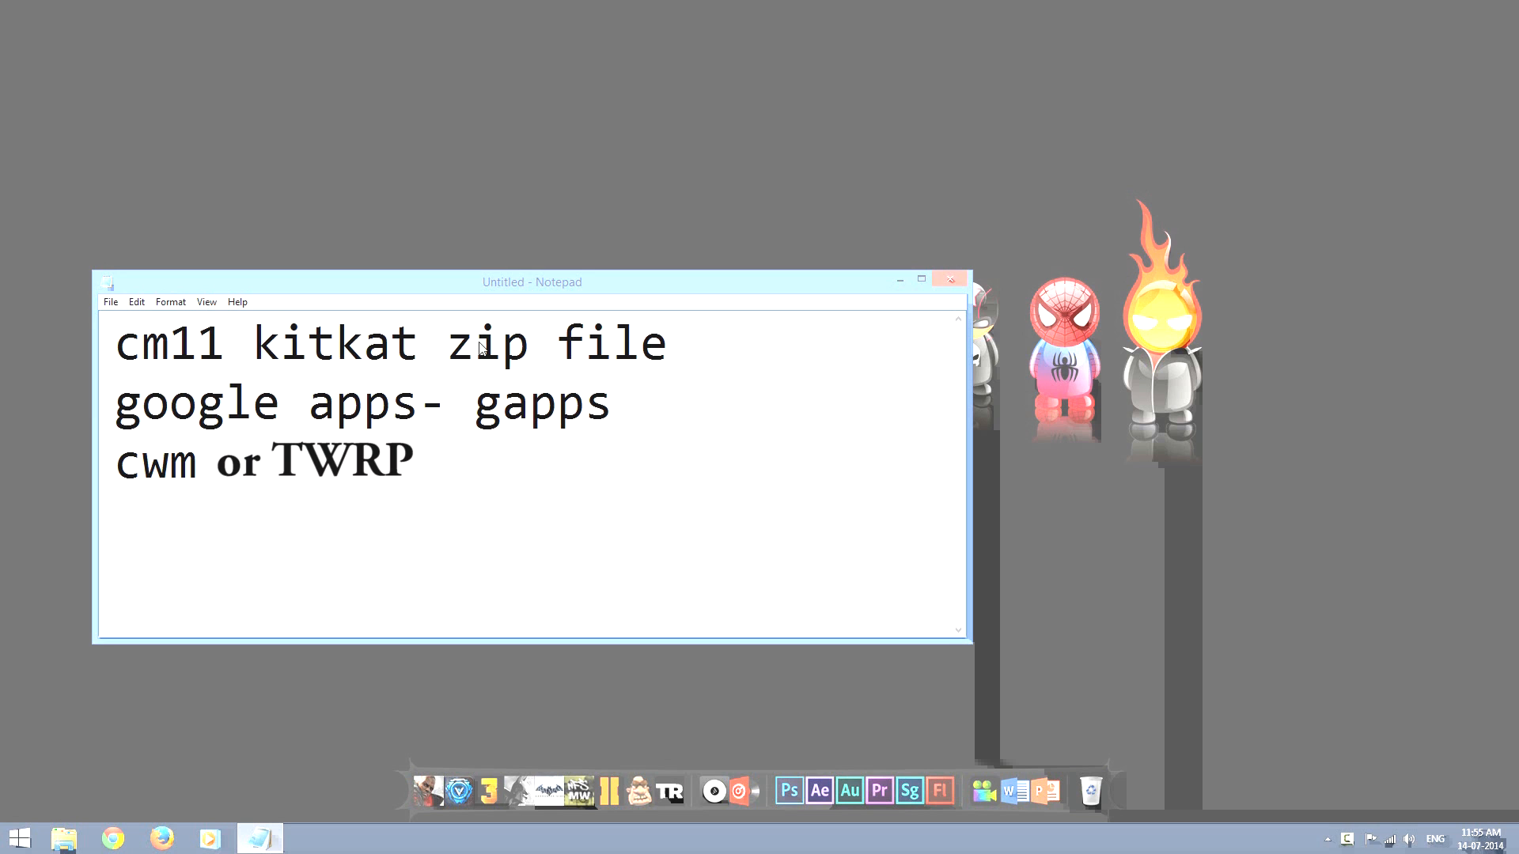
pyautogui.write('G')
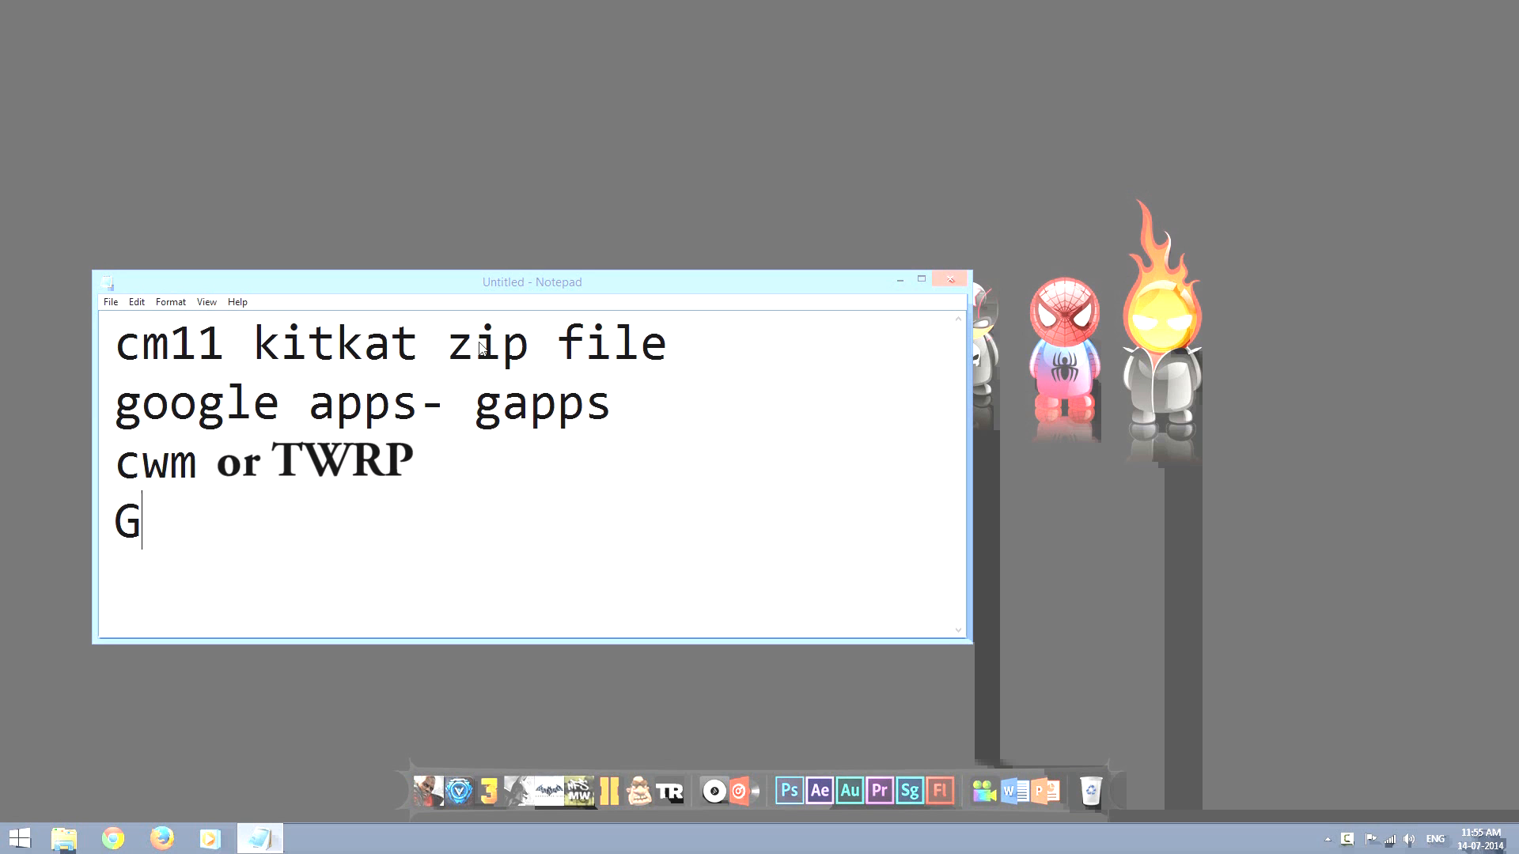
pyautogui.write('alaxy s3')
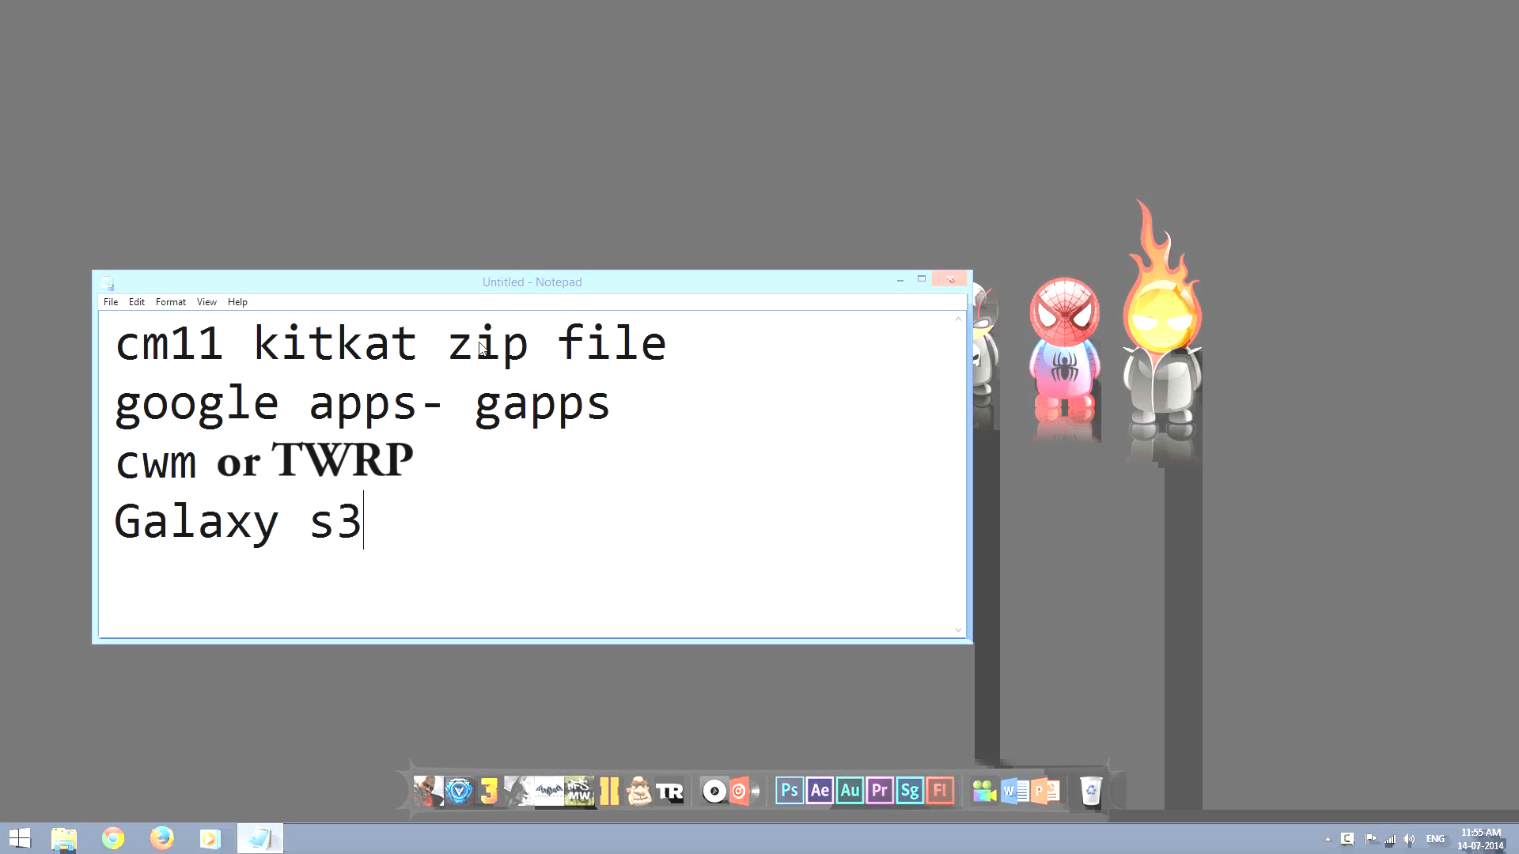
pyautogui.write('i930')
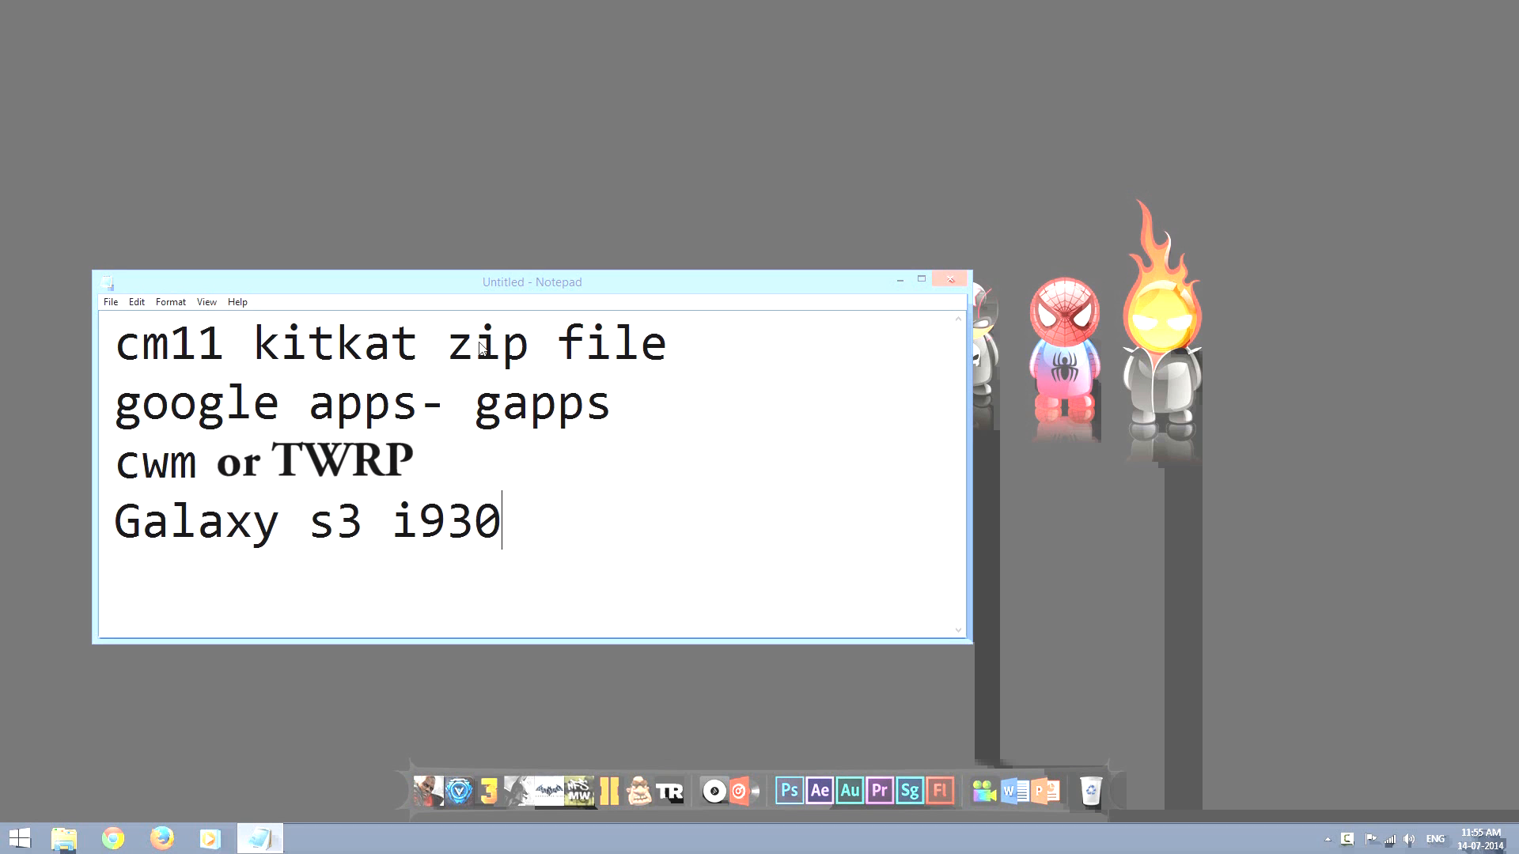
pyautogui.write('0 intl')
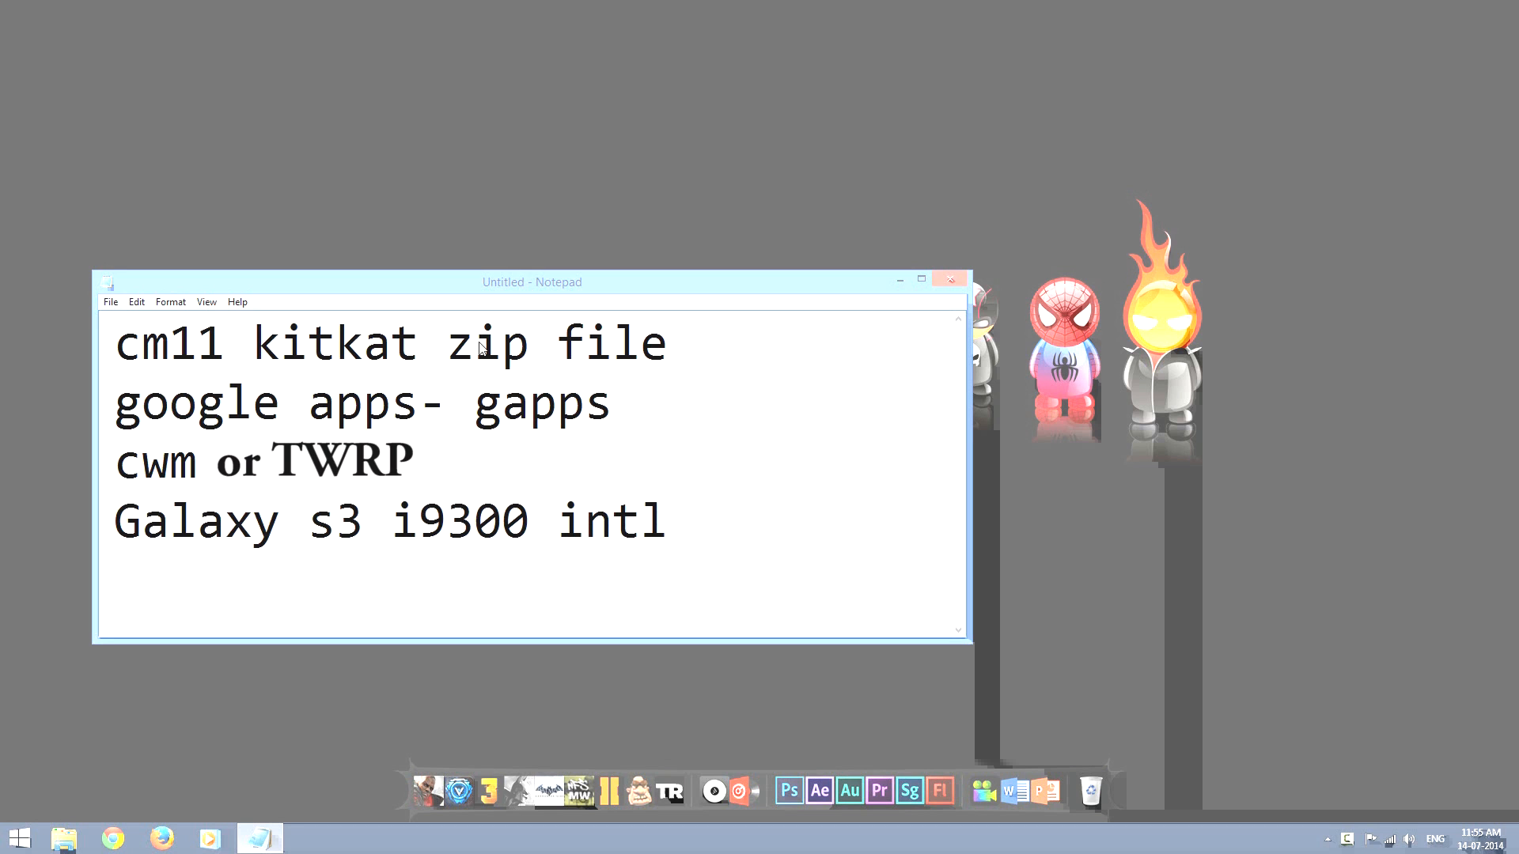
pyautogui.write('.')
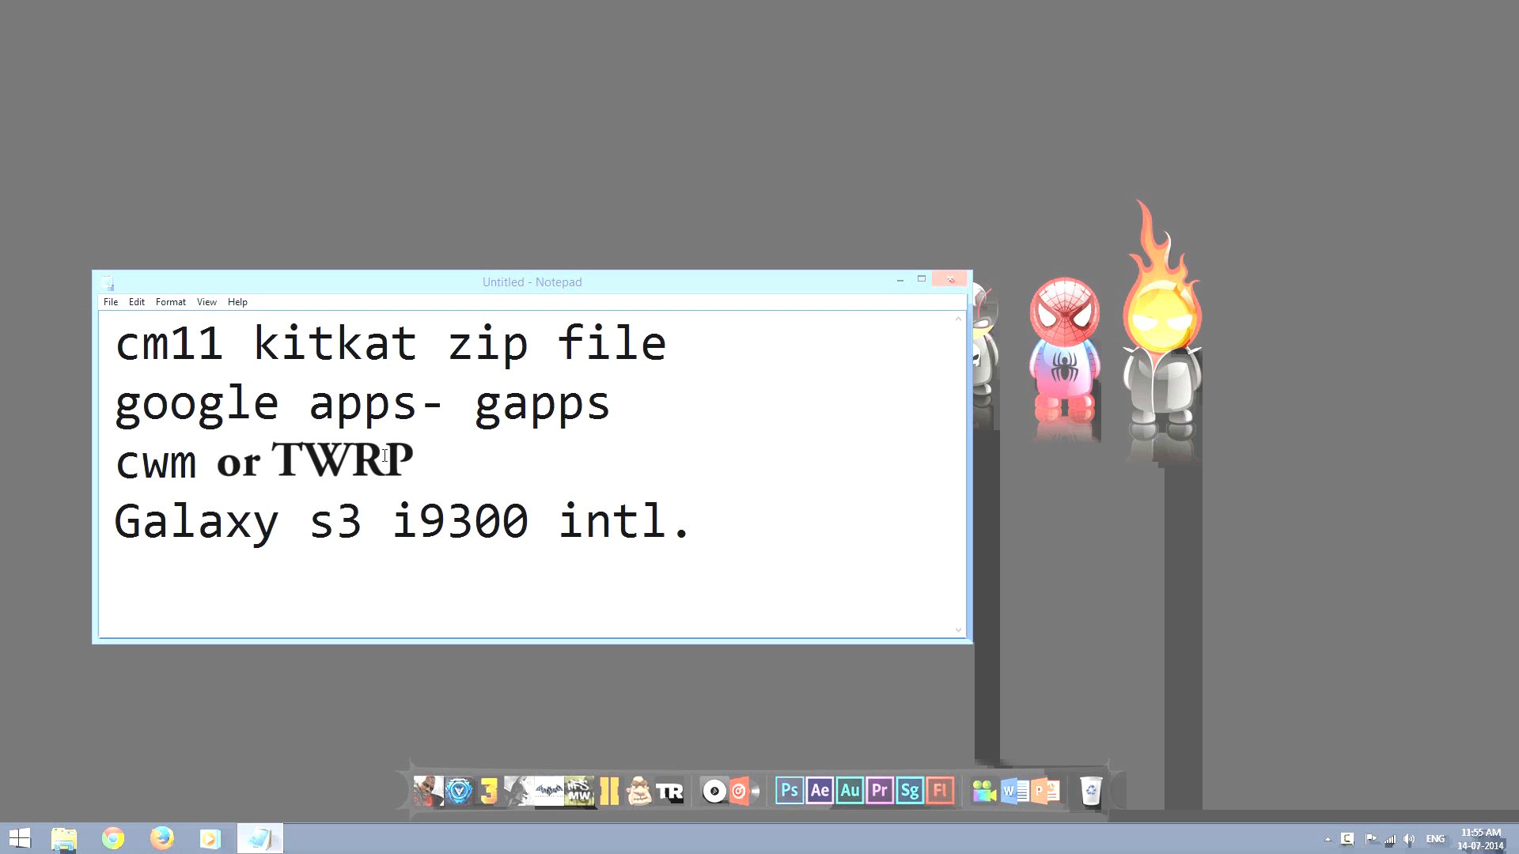
pyautogui.moveTo(116, 344); pyautogui.dragTo(194, 462)
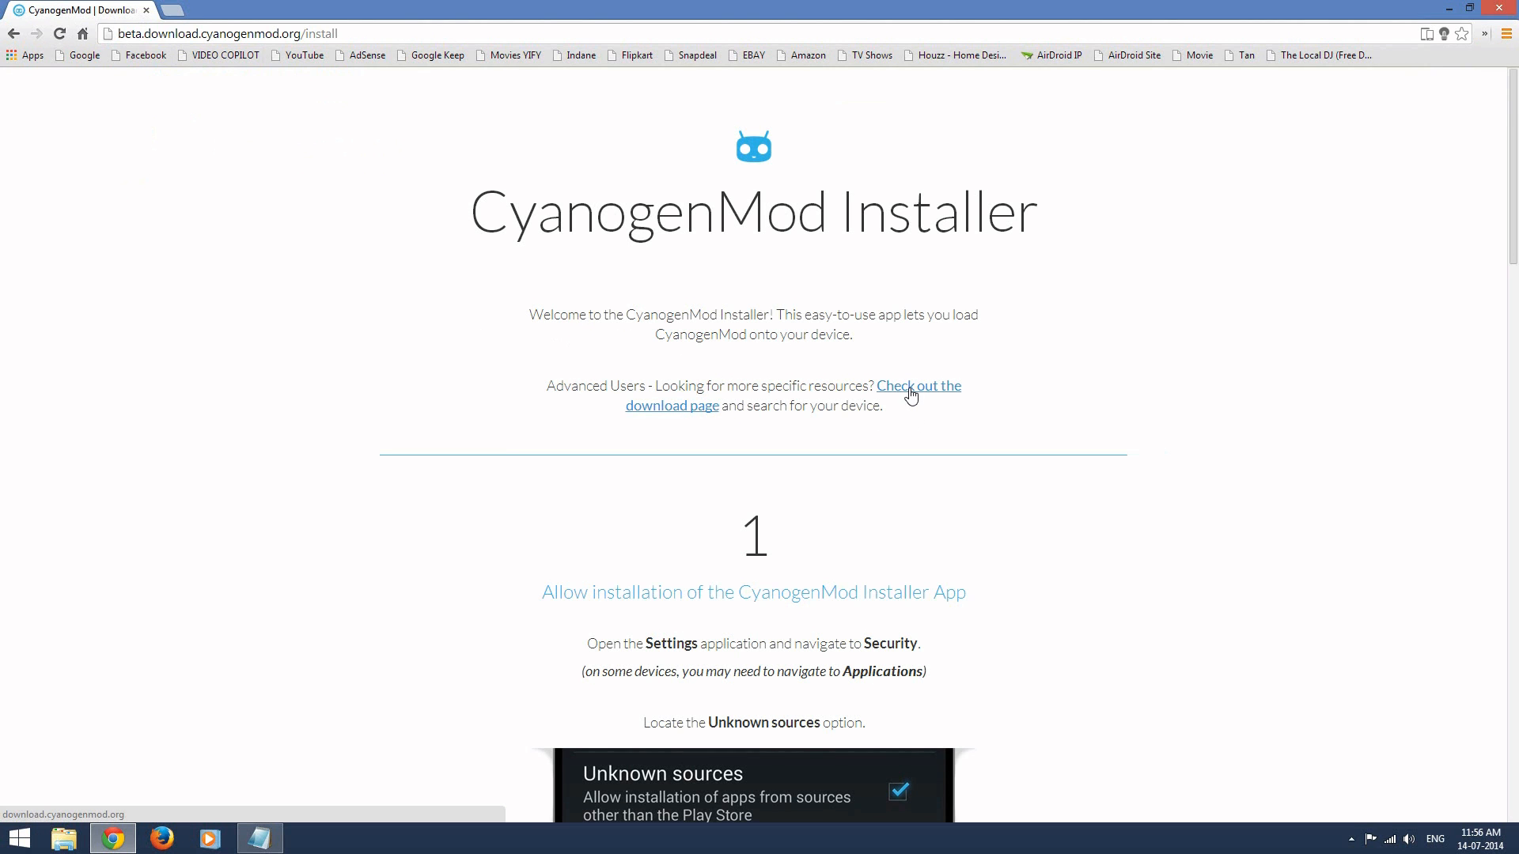
# - Find the i9300 device on the CyanogenMod download page and download its nightly zip
pyautogui.click(913, 385)
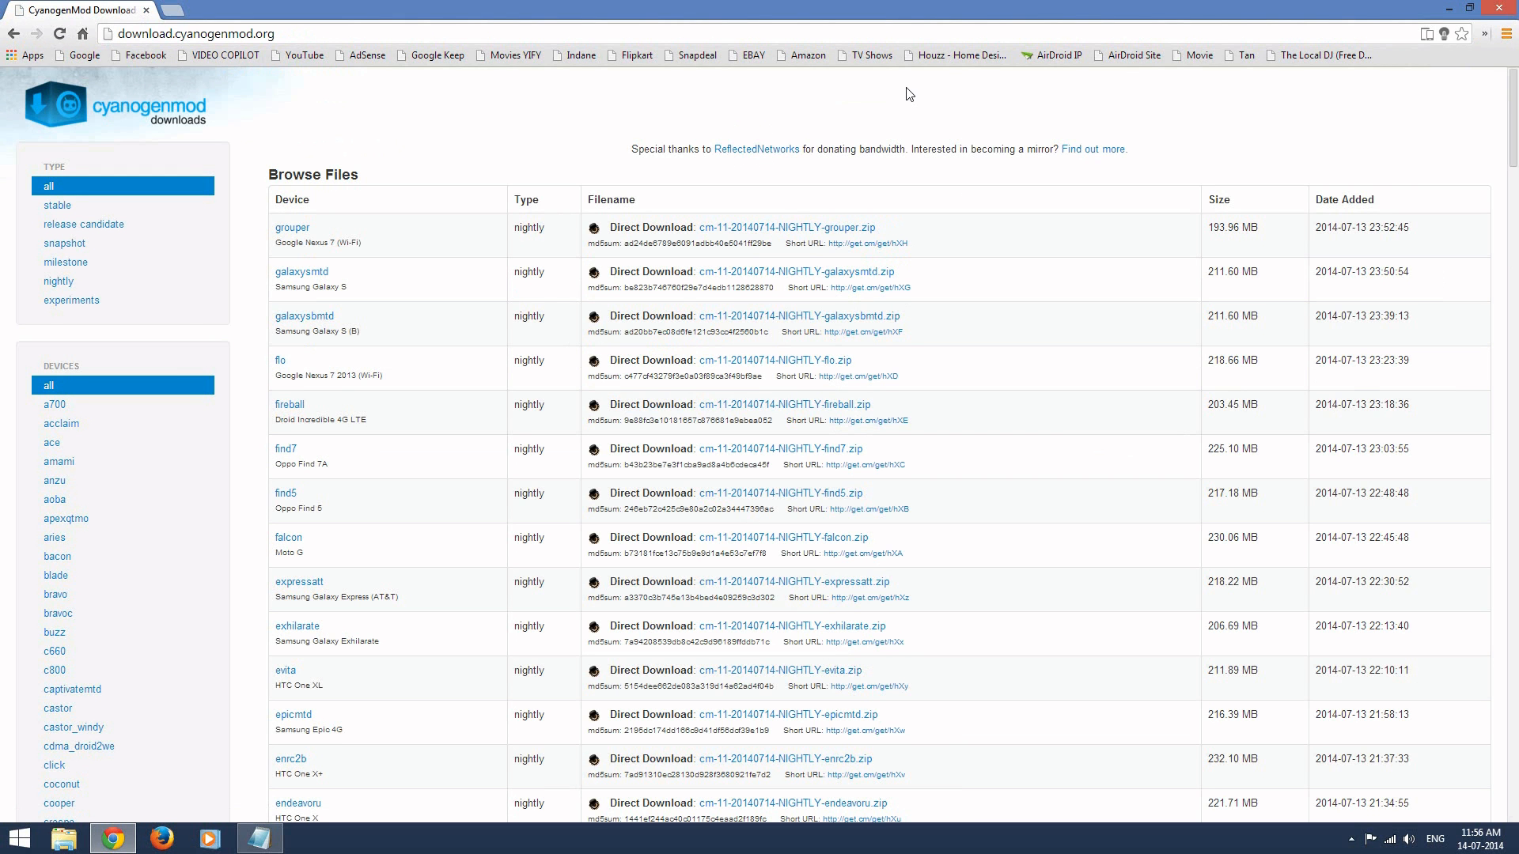
pyautogui.press('ctrl+f')
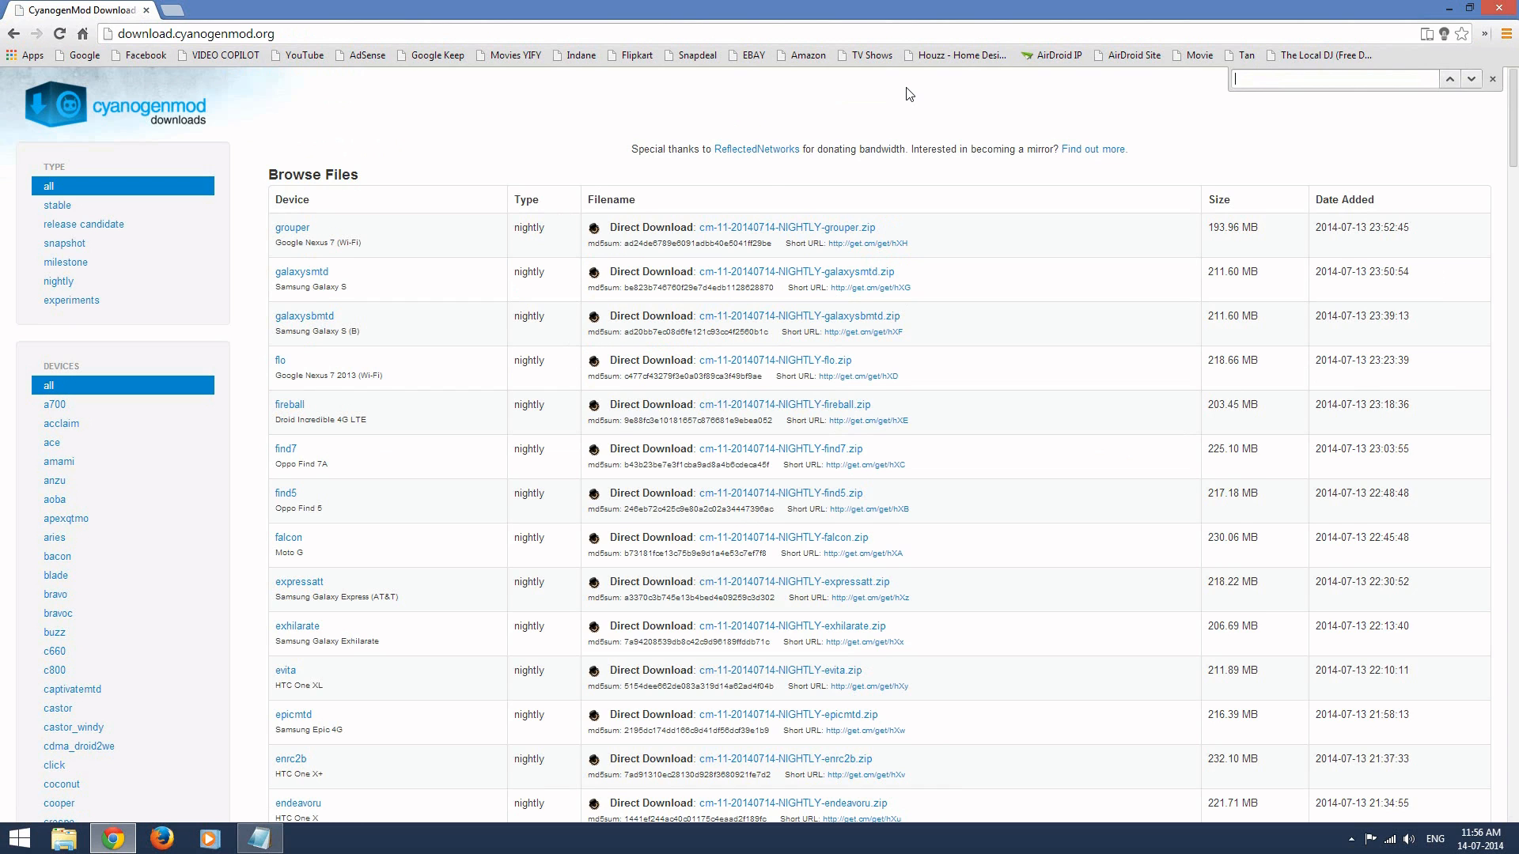
pyautogui.write('i9300')
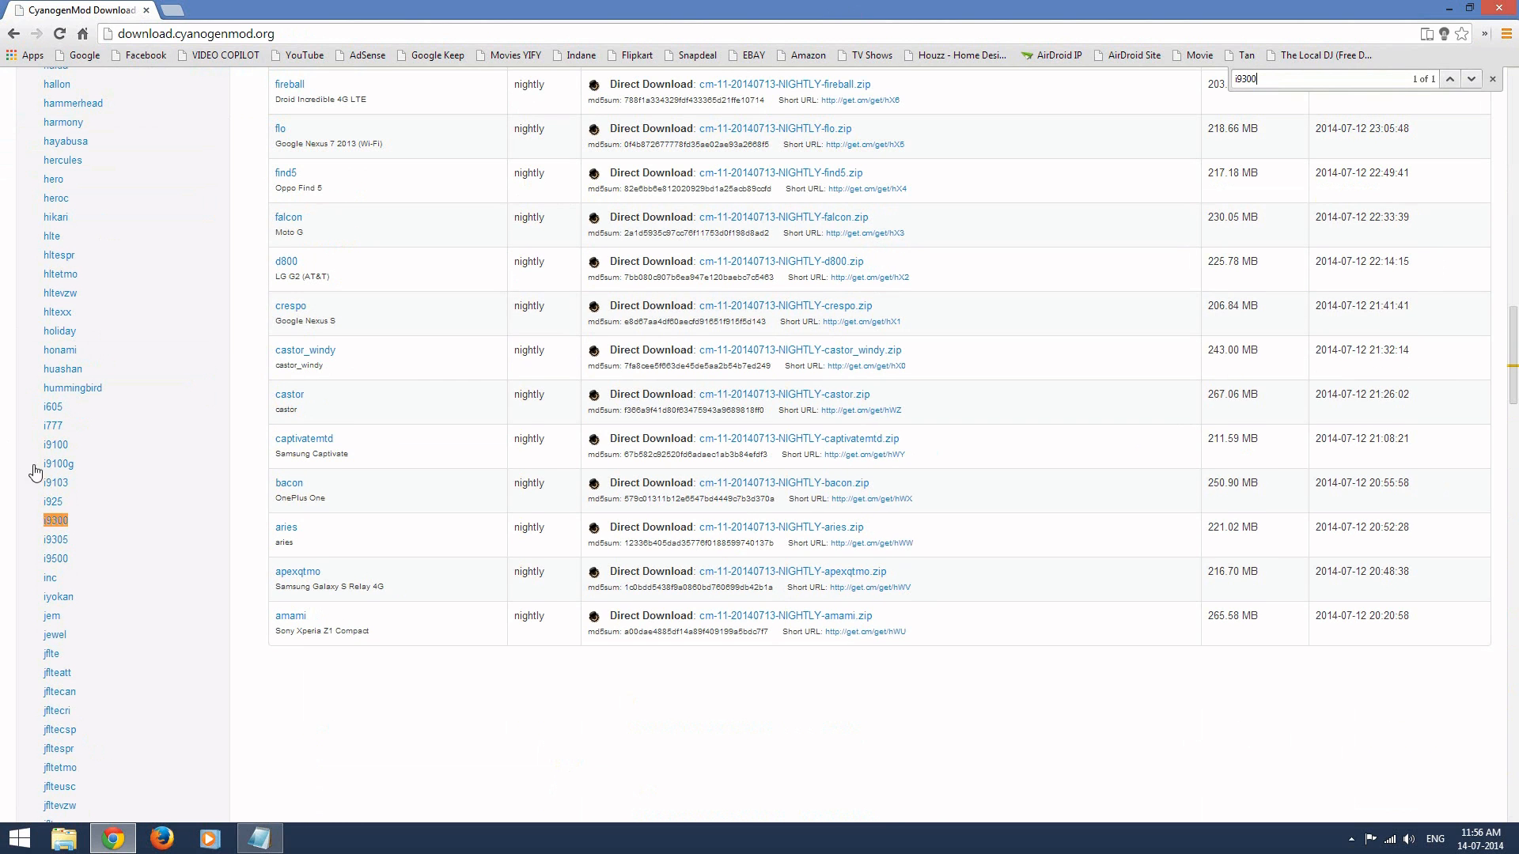
pyautogui.click(56, 521)
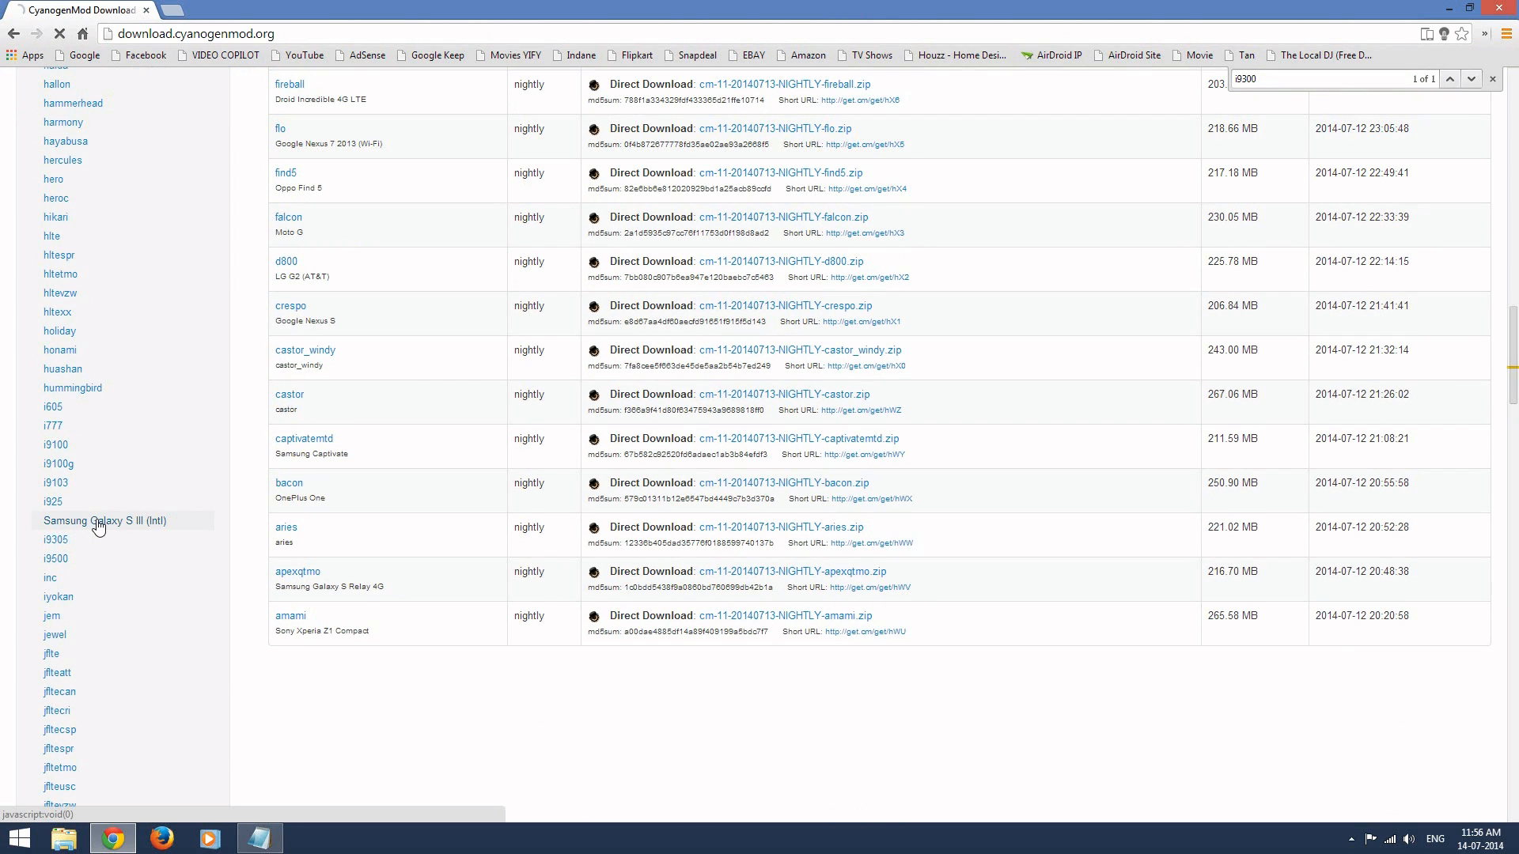
pyautogui.click(102, 520)
pyautogui.write('gapps')
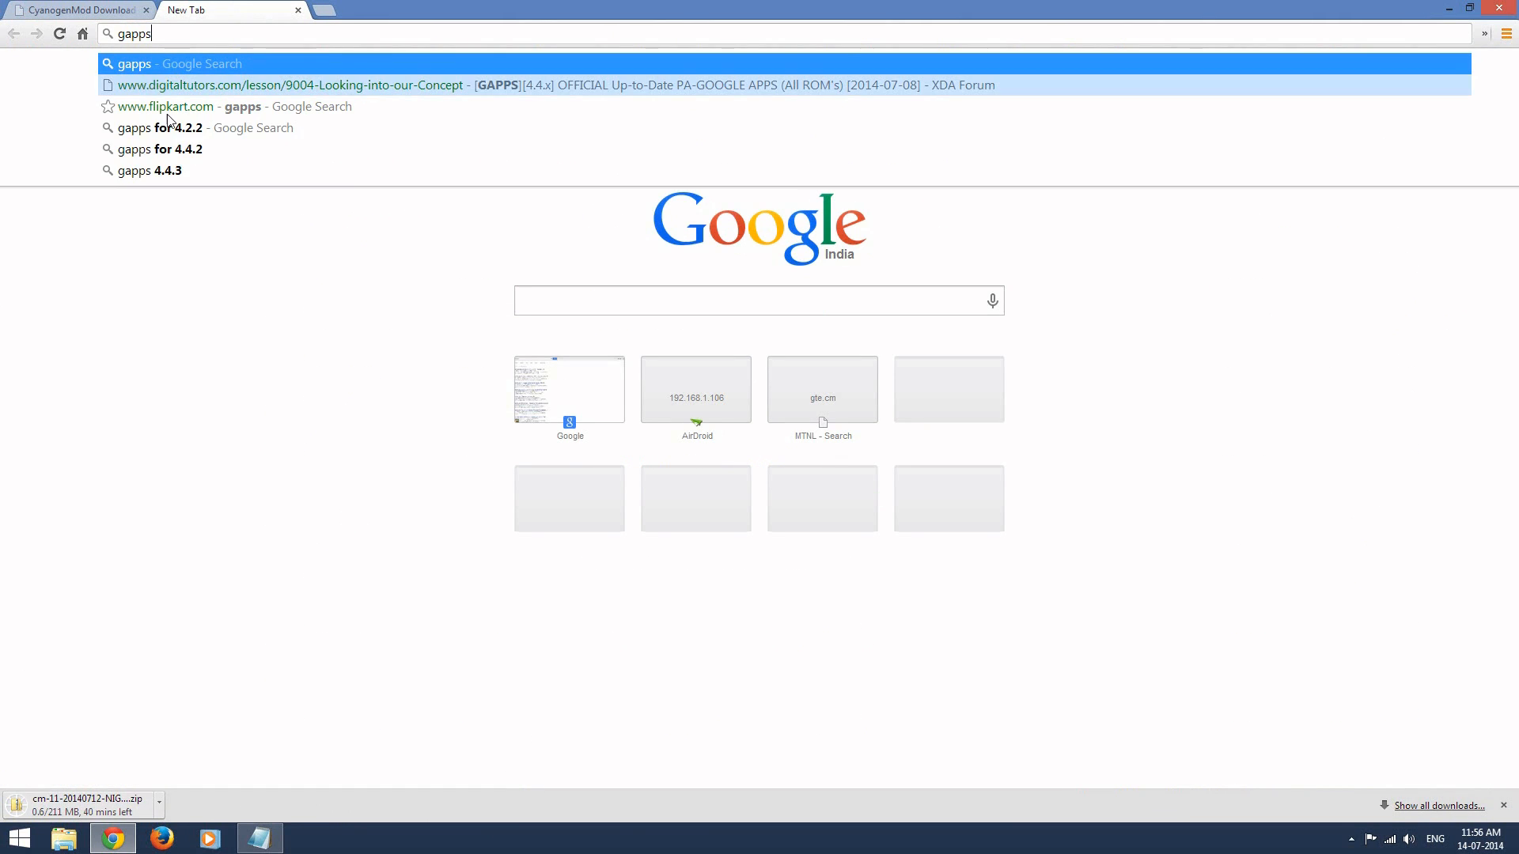
pyautogui.moveTo(162, 134)
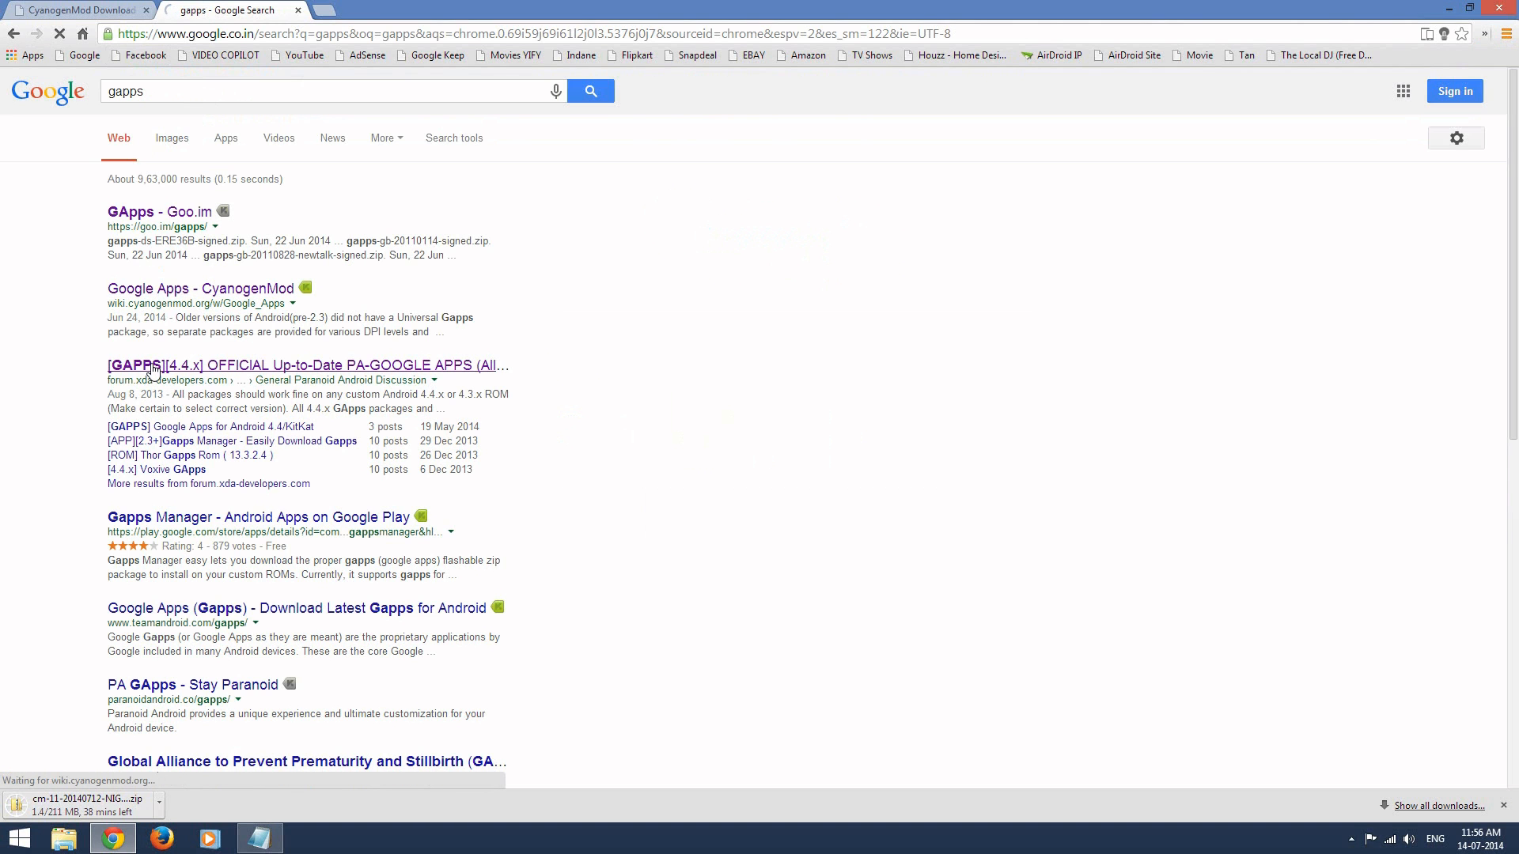
pyautogui.click(163, 288)
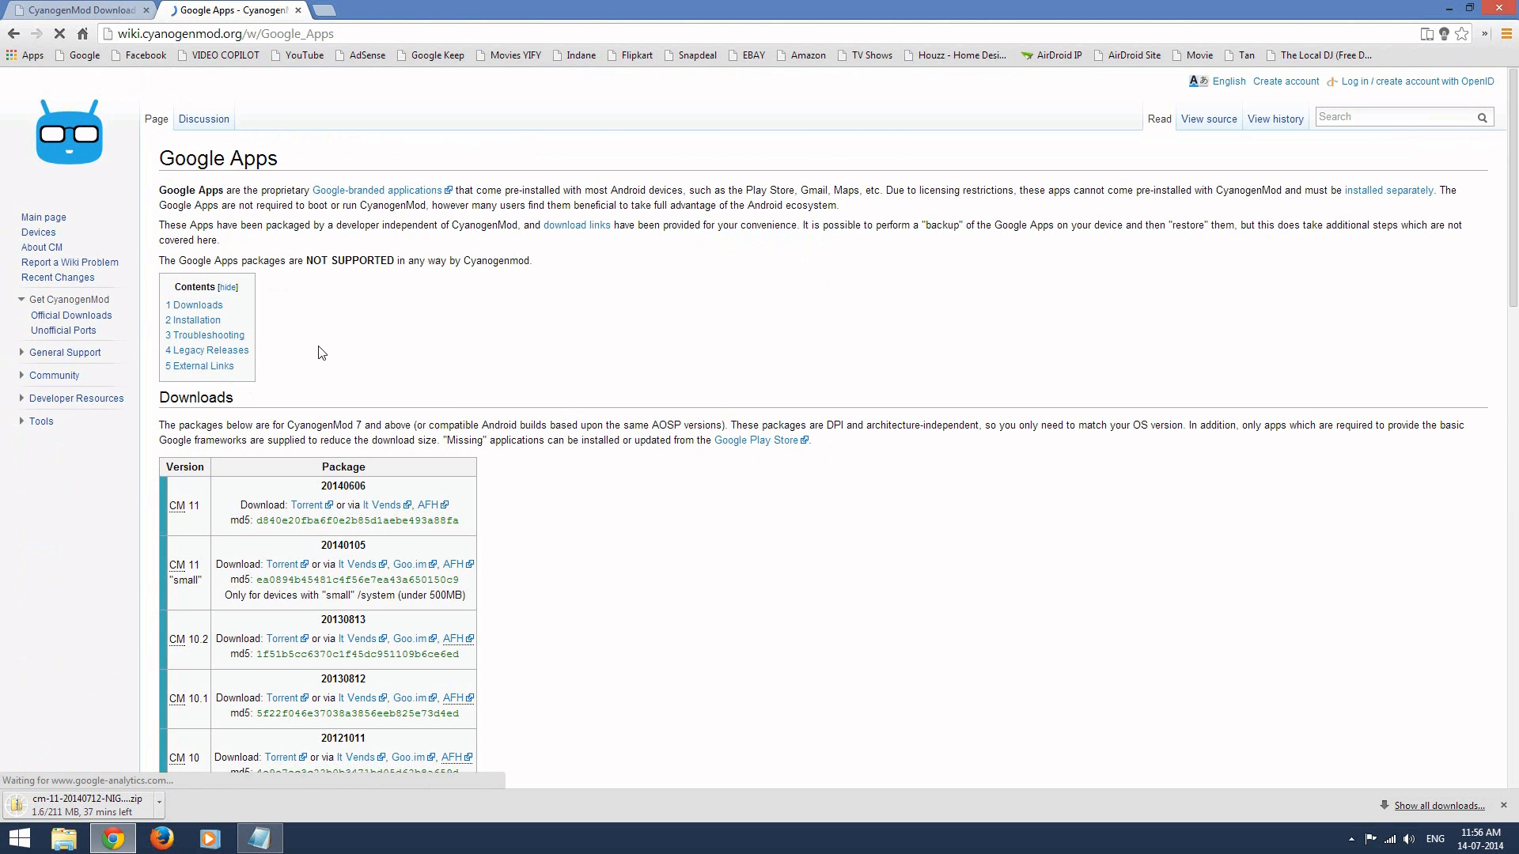
pyautogui.moveTo(307, 507)
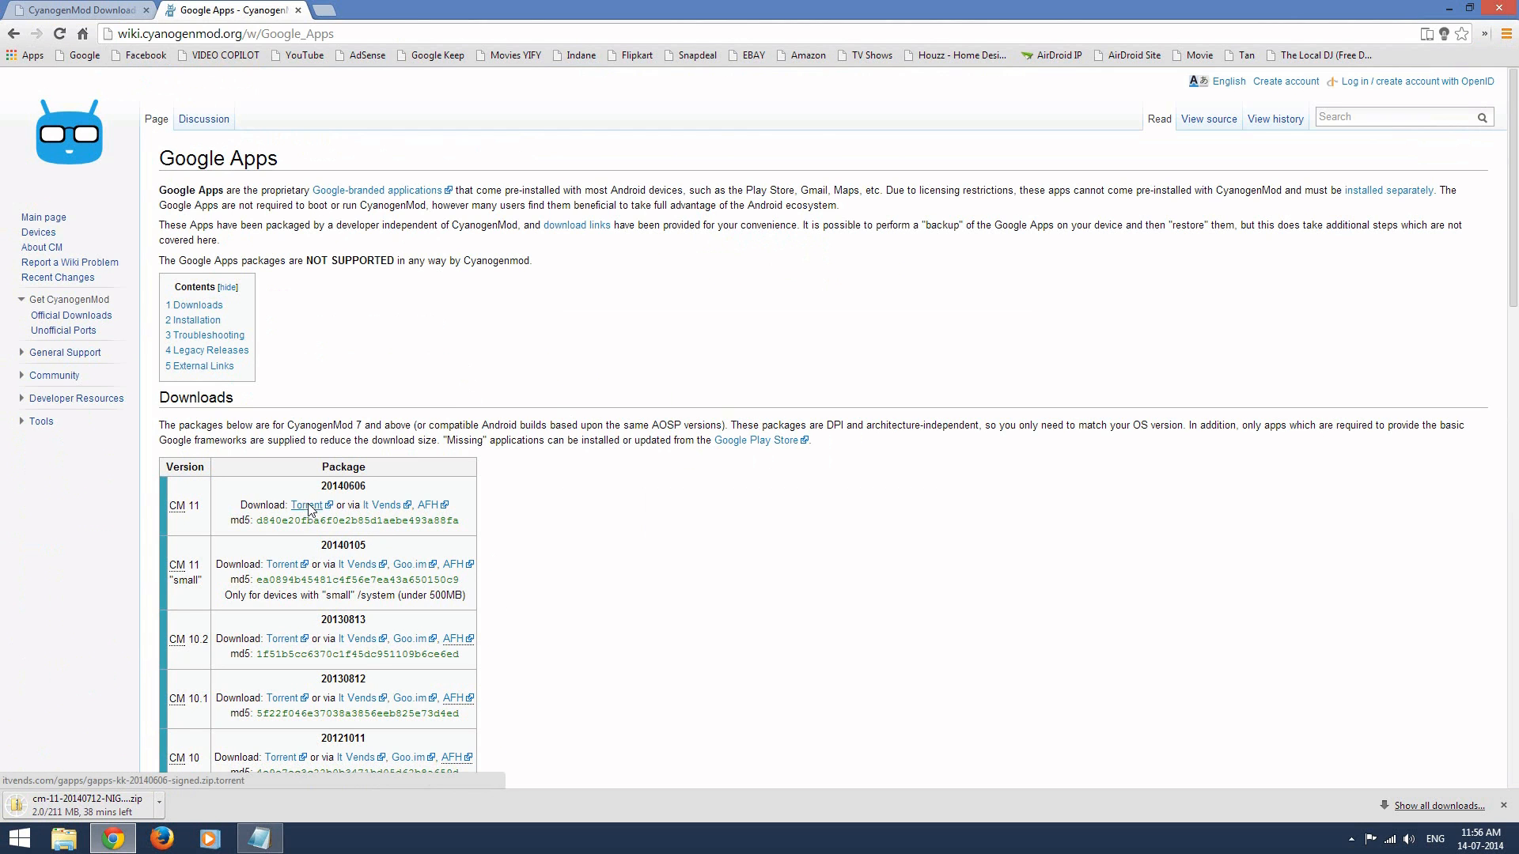
pyautogui.click(306, 505)
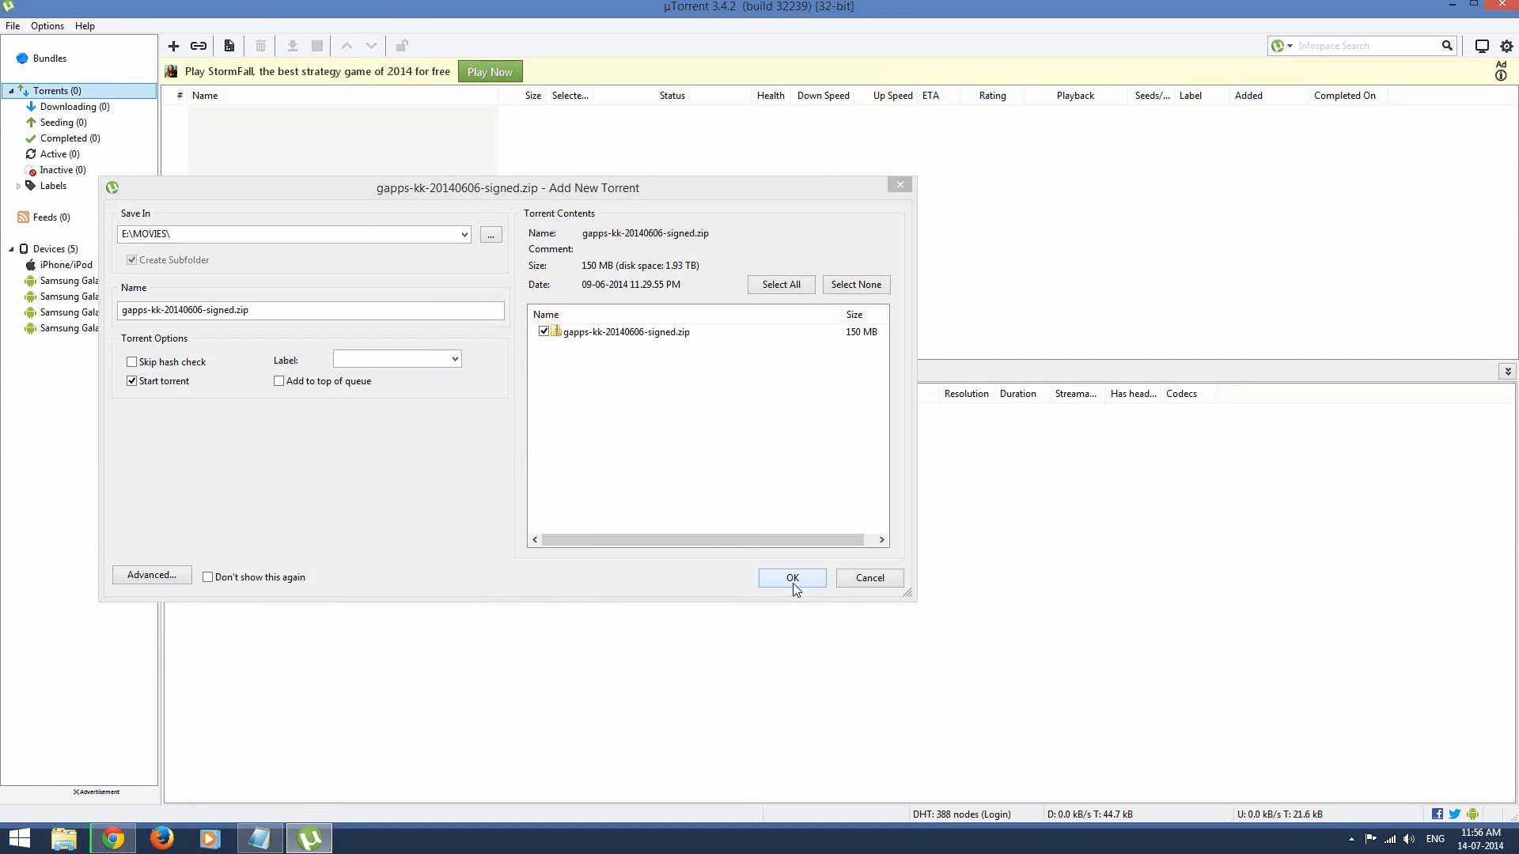
# - Confirm adding gapps-kk-20140606-signed.zip in µTorrent with Start torrent checked
pyautogui.click(792, 578)
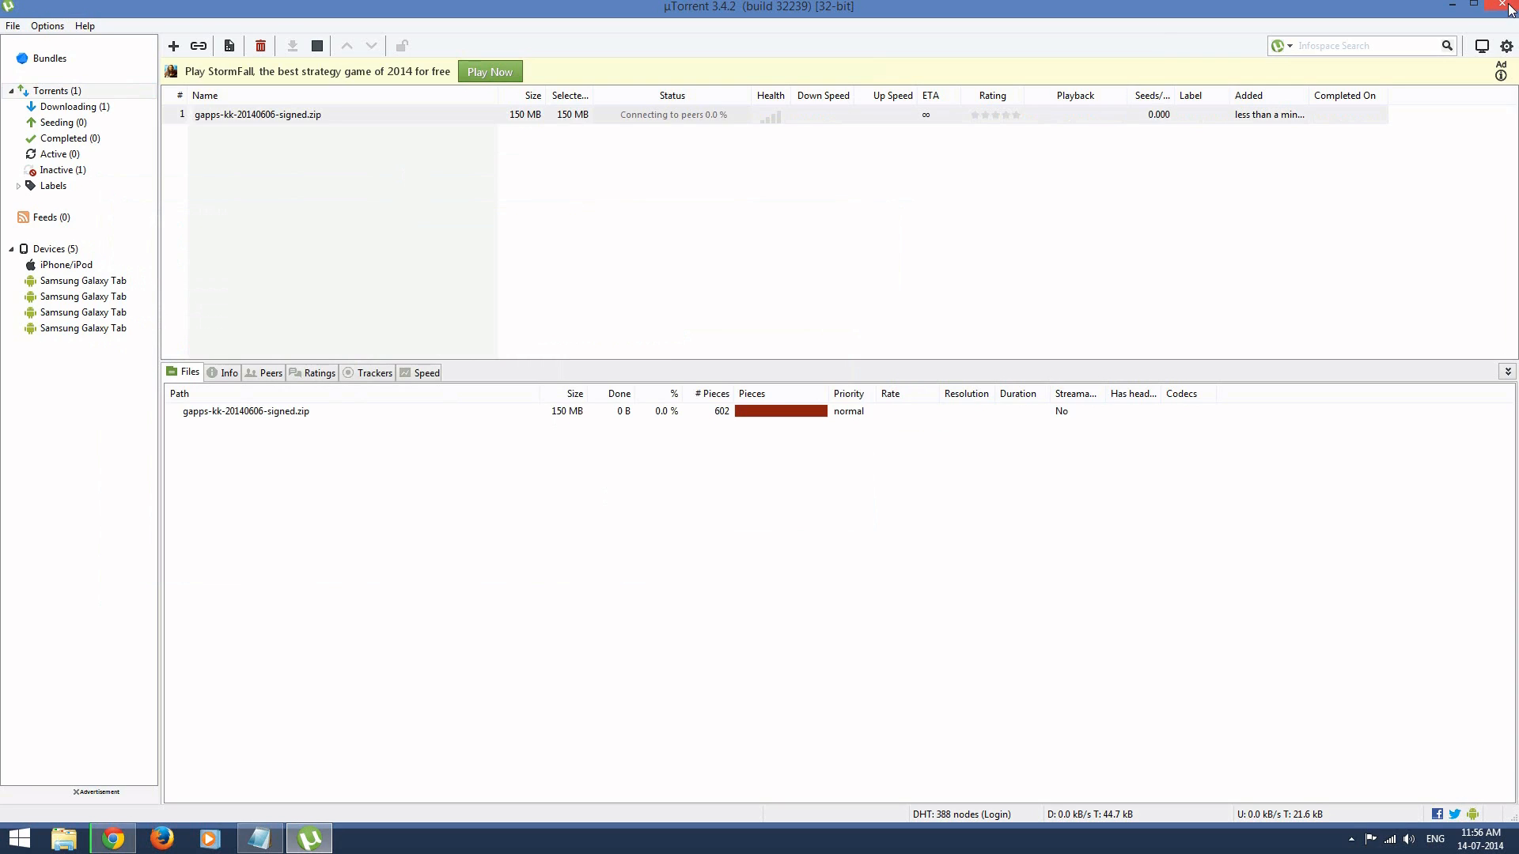